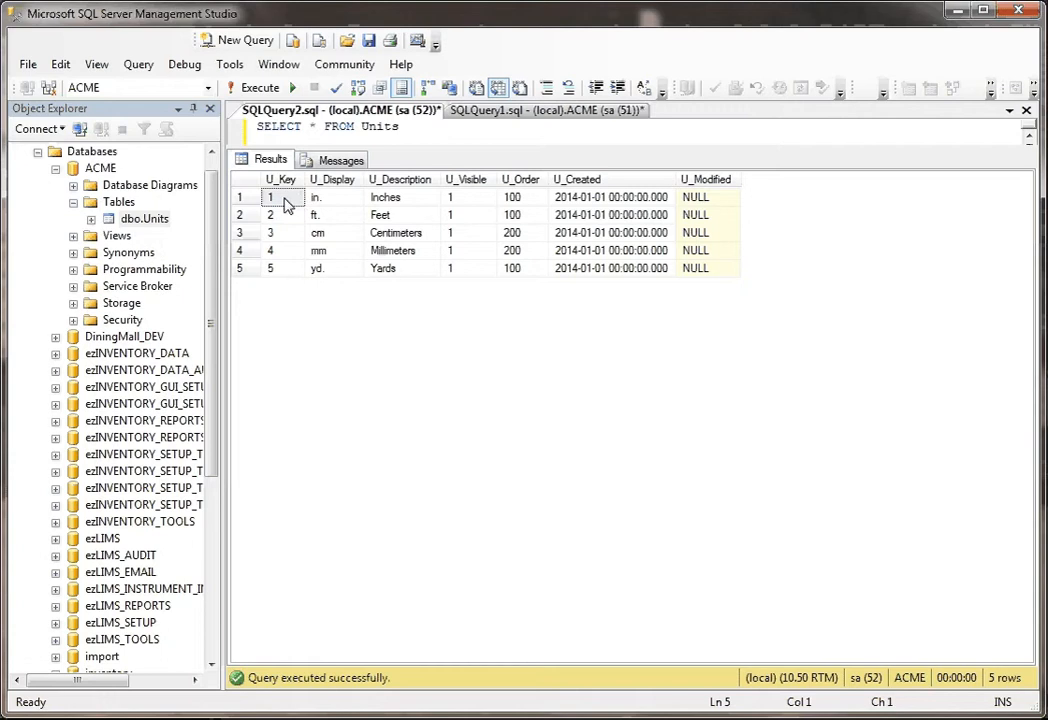
{"action": "mouse_move", "coordinate": [288, 232]}
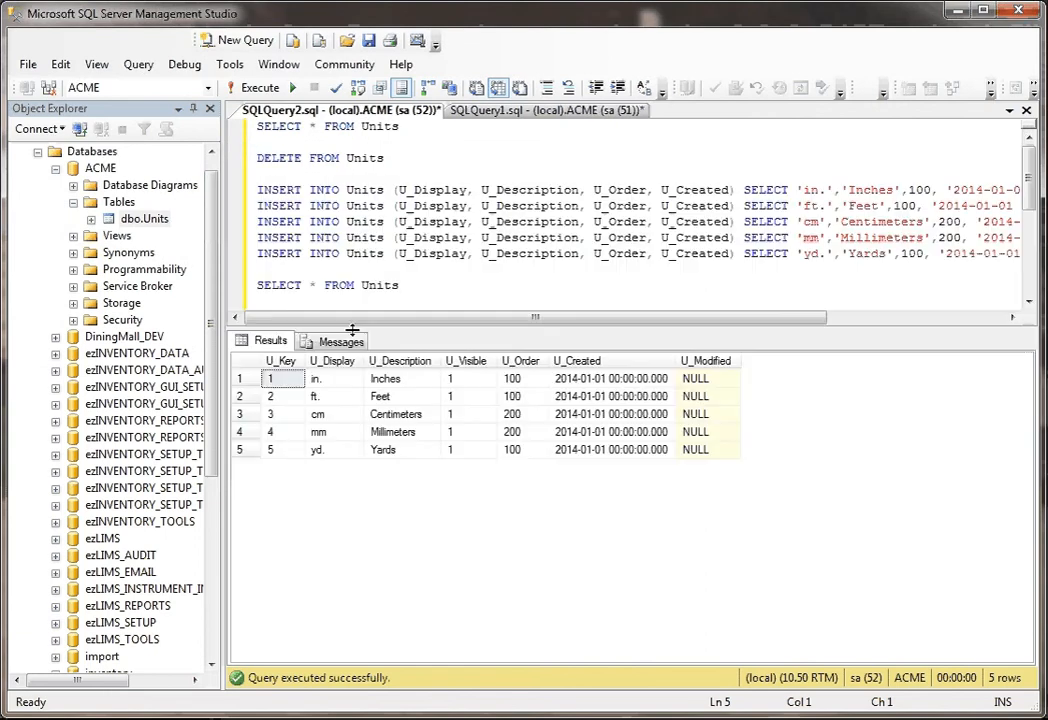
{"action": "left_click_drag", "start_coordinate": [352, 330], "coordinate": [352, 376]}
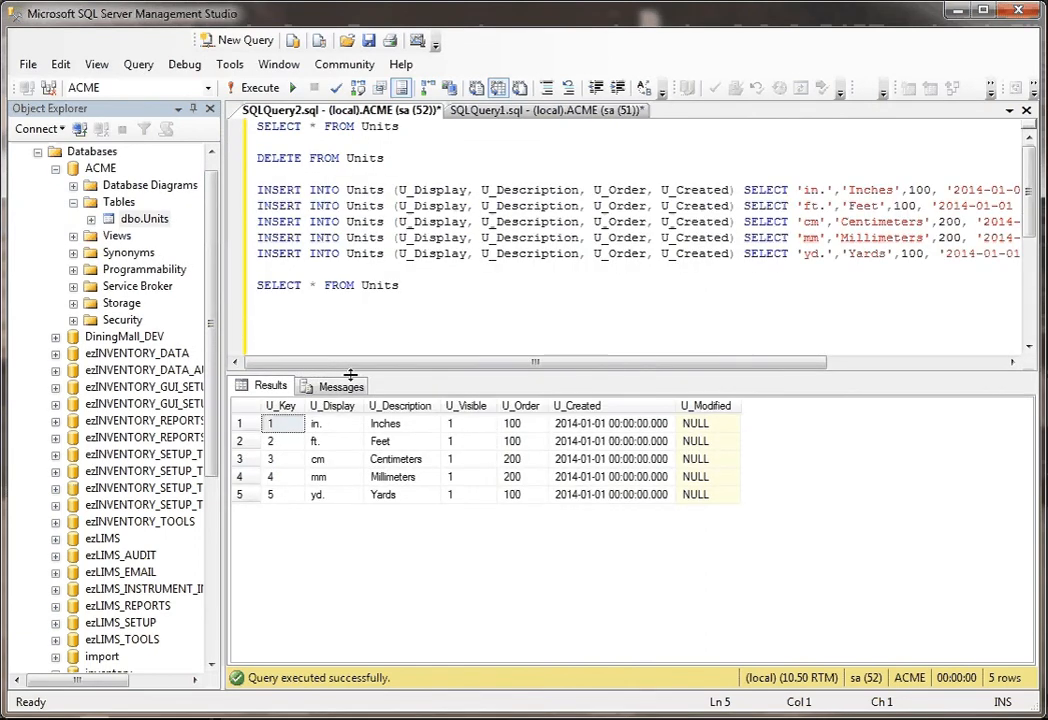
{"action": "left_click_drag", "start_coordinate": [350, 376], "coordinate": [356, 330]}
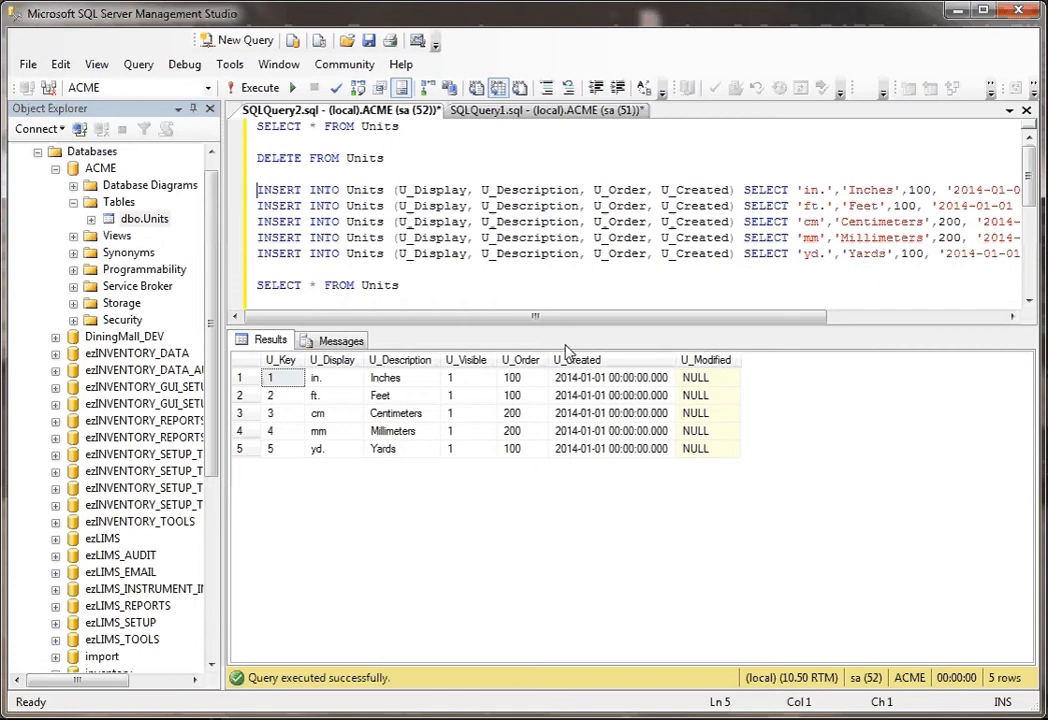
{"action": "mouse_move", "coordinate": [500, 336]}
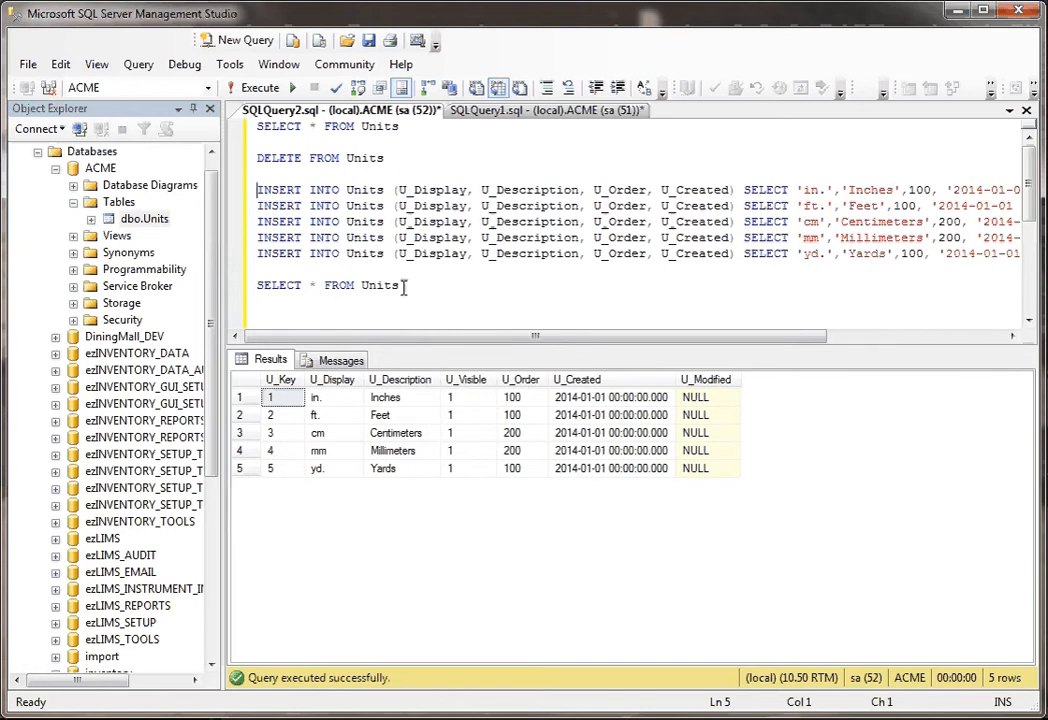
{"action": "mouse_move", "coordinate": [316, 492]}
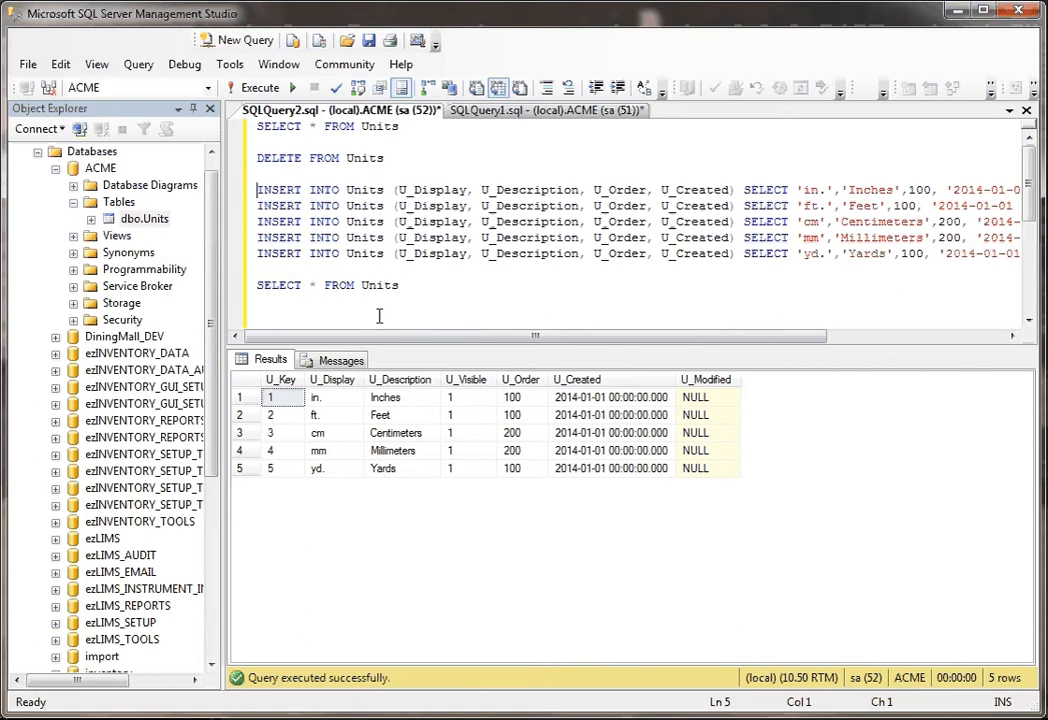
Execute the script three times, watching U_Key climb past 5 up to 25
{"action": "left_click", "coordinate": [256, 88]}
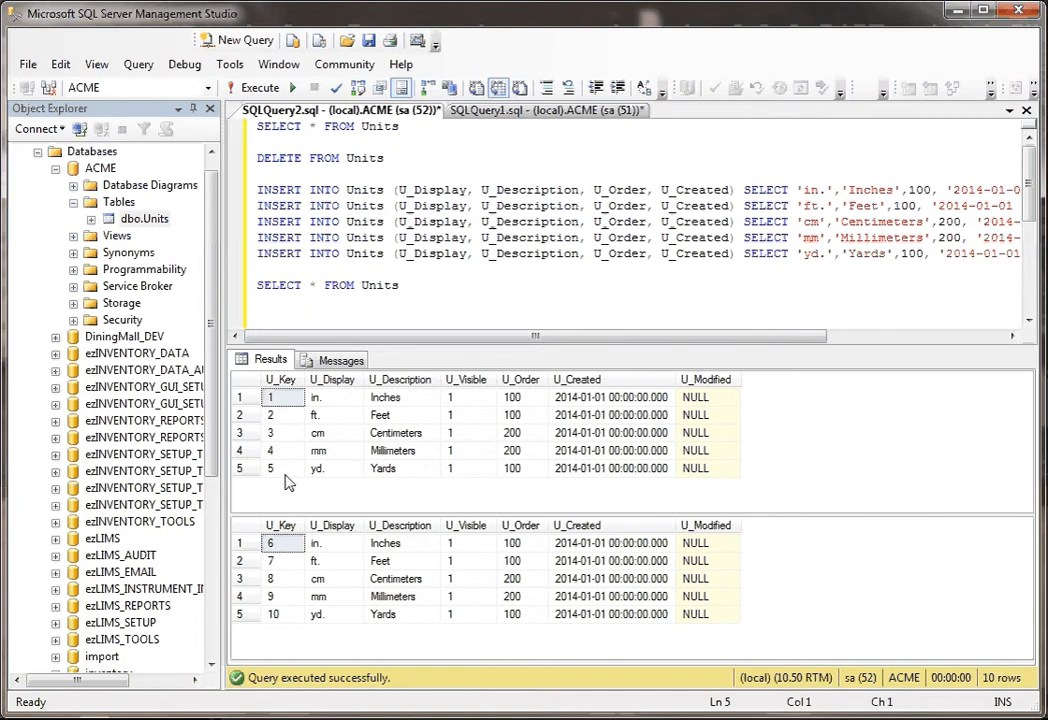
{"action": "mouse_move", "coordinate": [290, 552]}
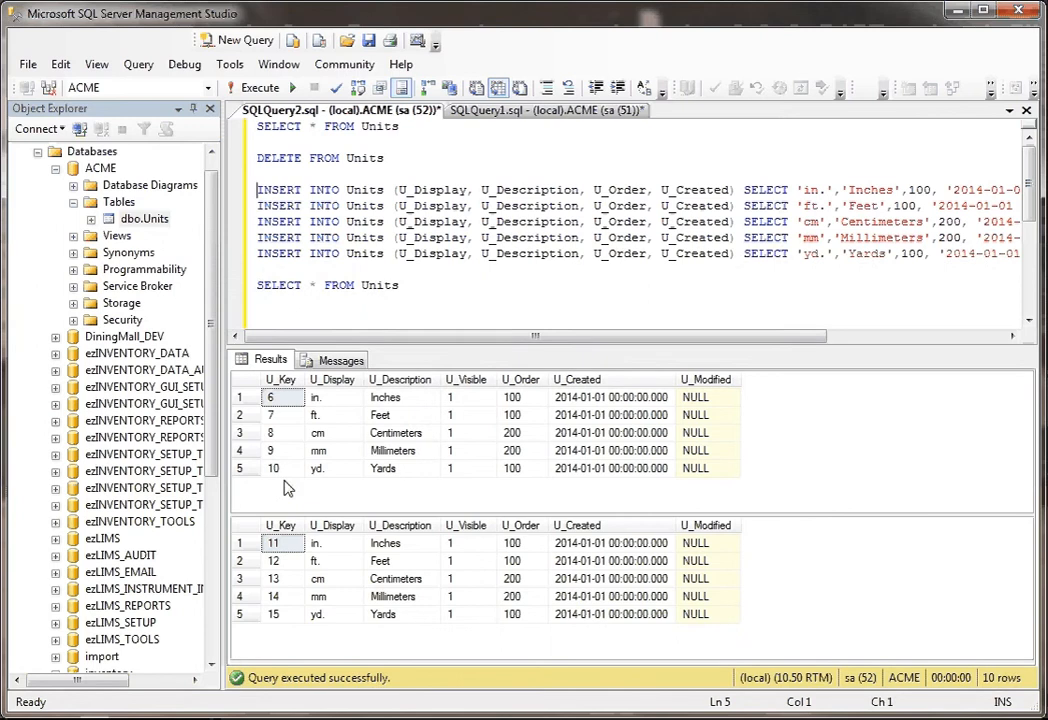
{"action": "mouse_move", "coordinate": [288, 610]}
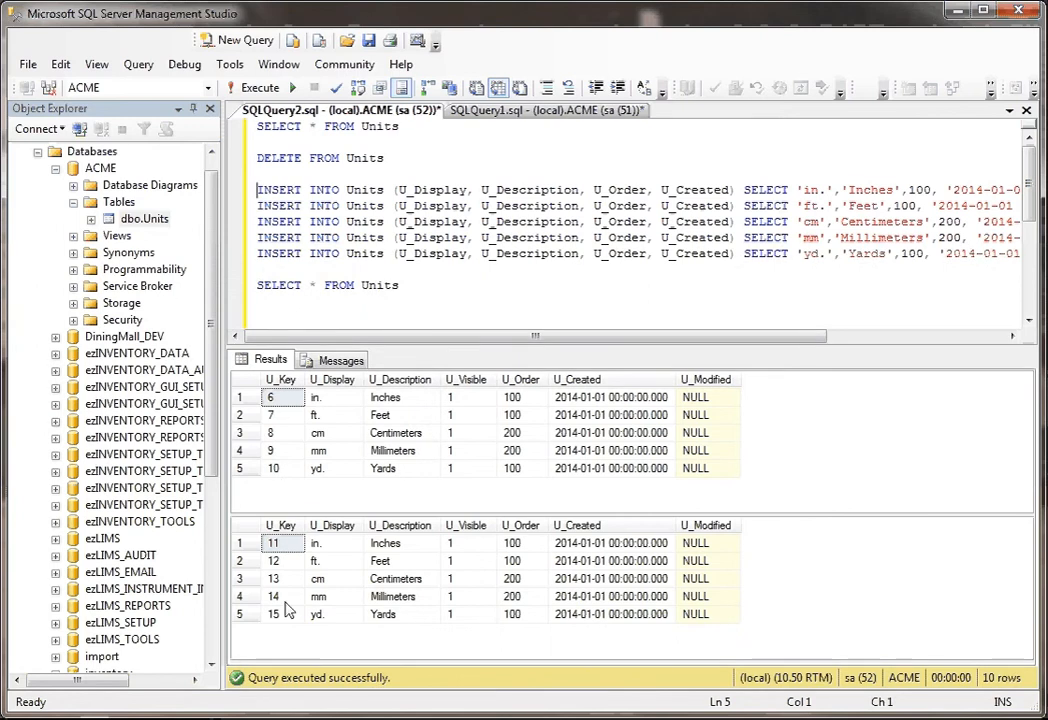
{"action": "left_click", "coordinate": [256, 88]}
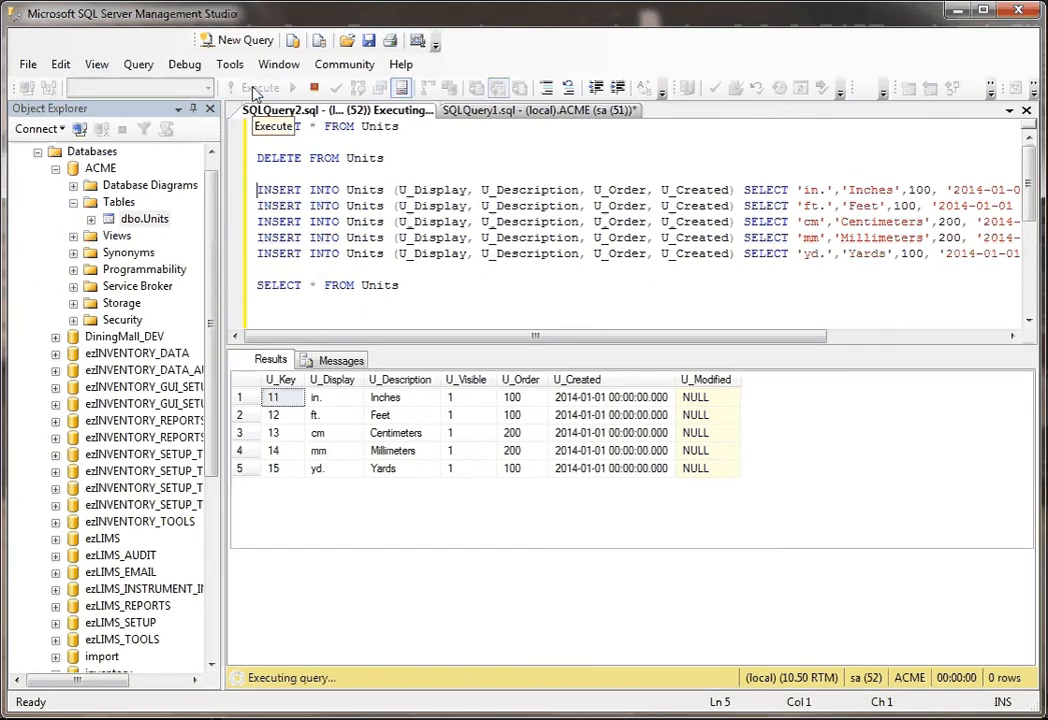
{"action": "left_click", "coordinate": [256, 88]}
{"action": "type", "text": "DBCC CHECKIDENT (Units, reseed, 0)"}
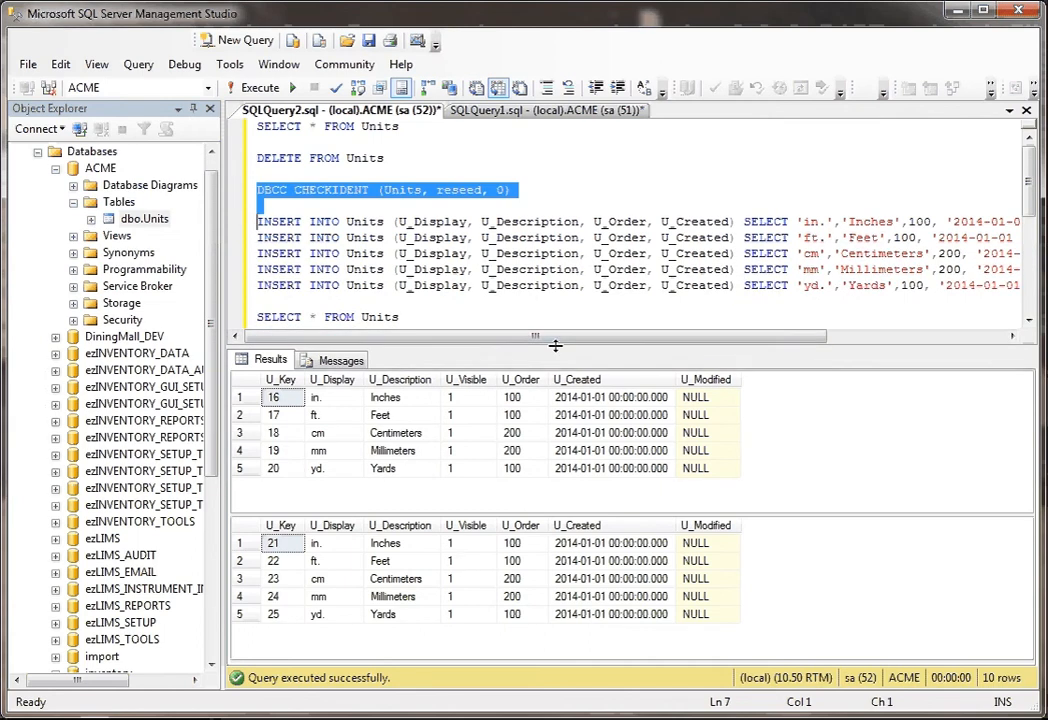
Insert DBCC CHECKIDENT (Units, reseed, 0) below DELETE FROM Units
{"action": "left_click", "coordinate": [512, 190]}
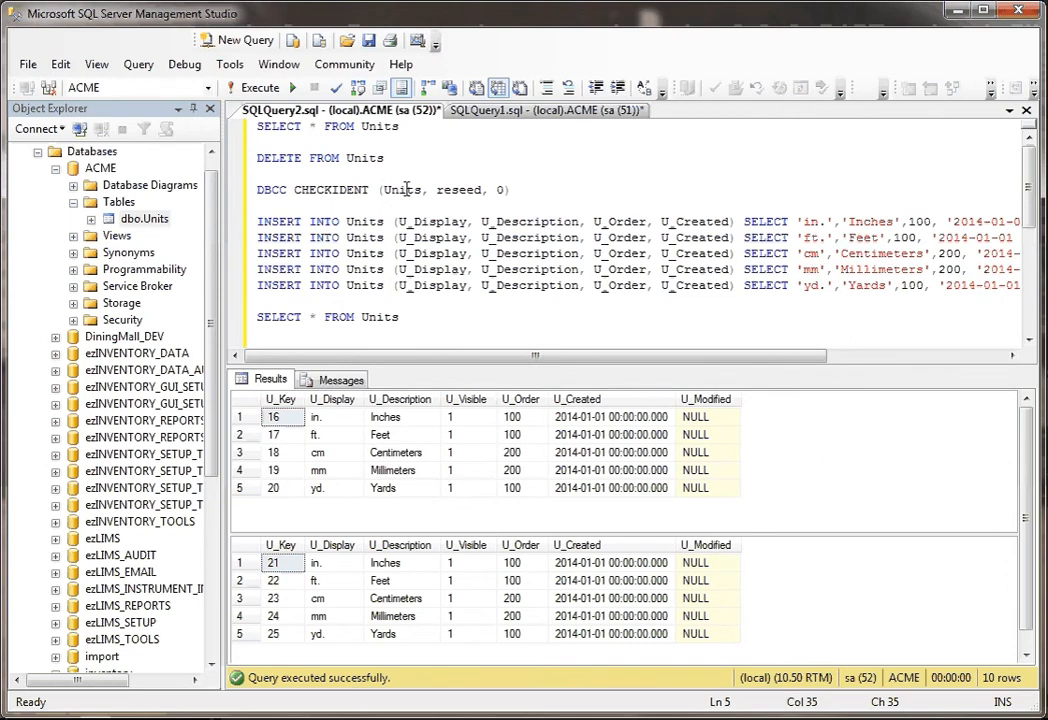
{"action": "left_click", "coordinate": [512, 190]}
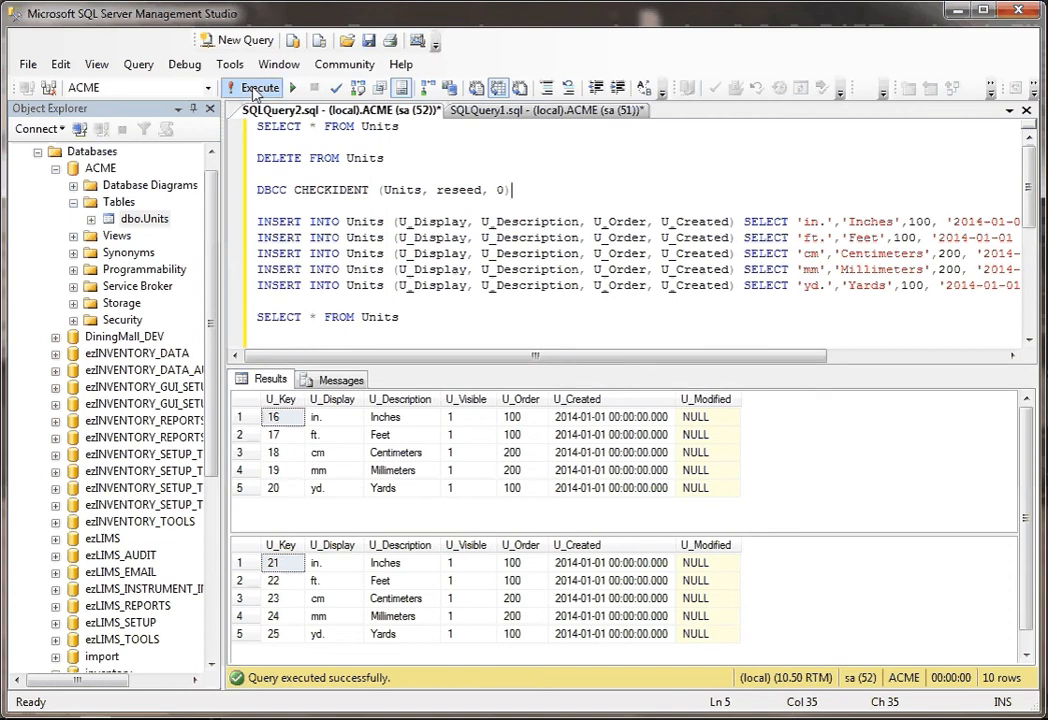
Execute the reseeded script so the new Units rows get keys 1 through 5
{"action": "left_click", "coordinate": [258, 88]}
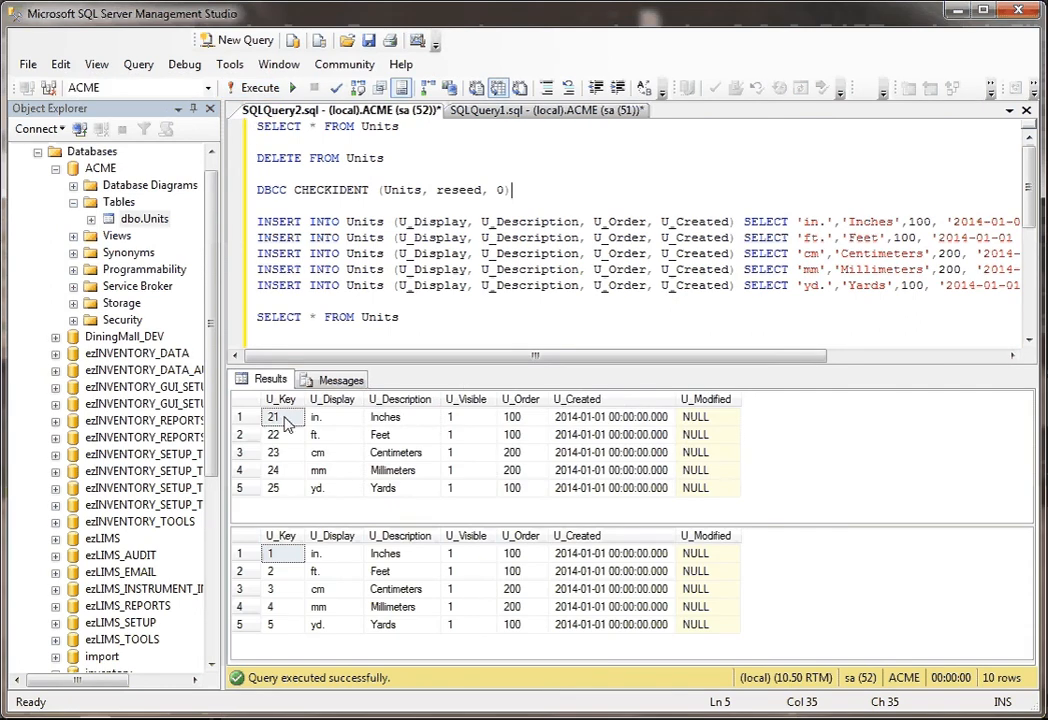
{"action": "mouse_move", "coordinate": [282, 576]}
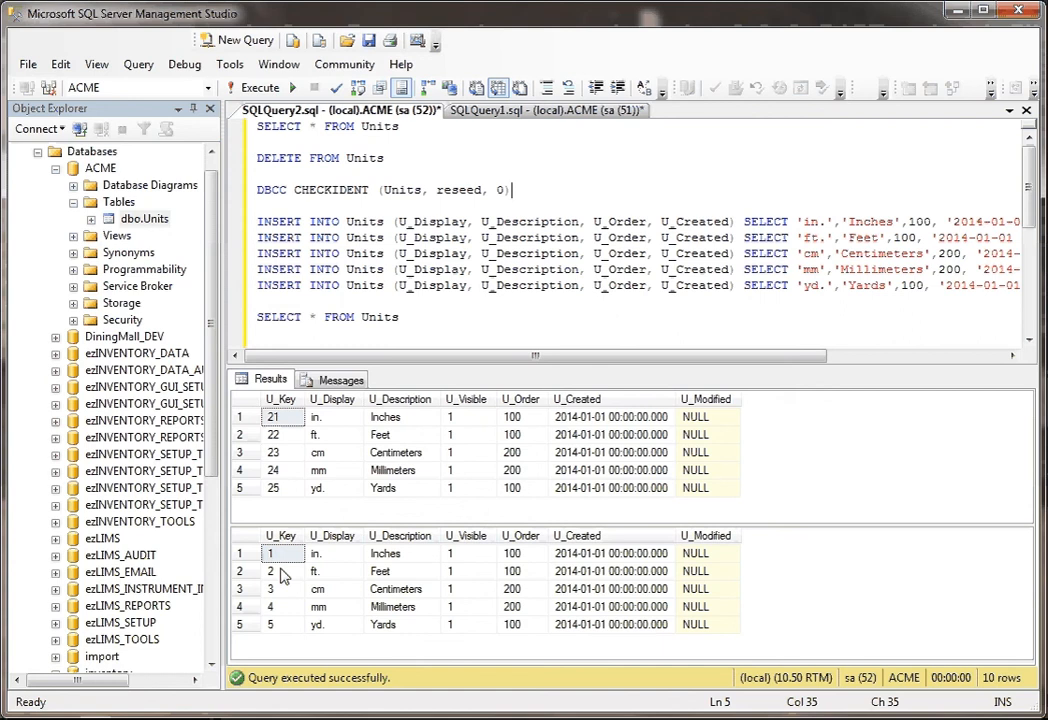